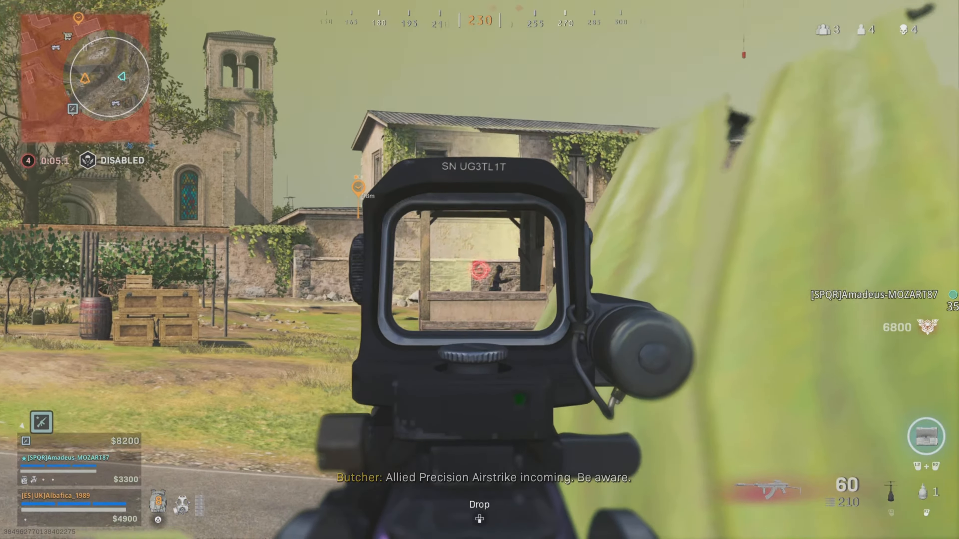
pyautogui.click(480, 263)
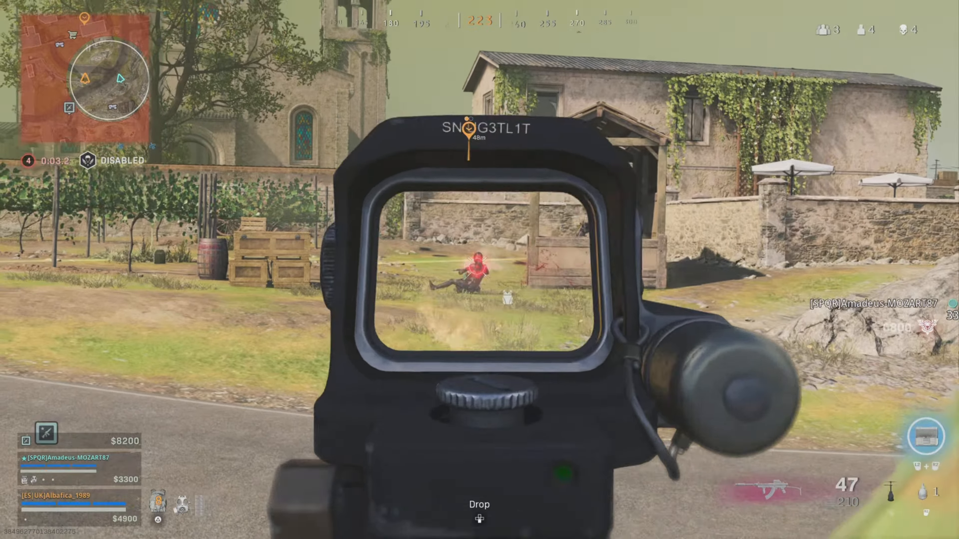